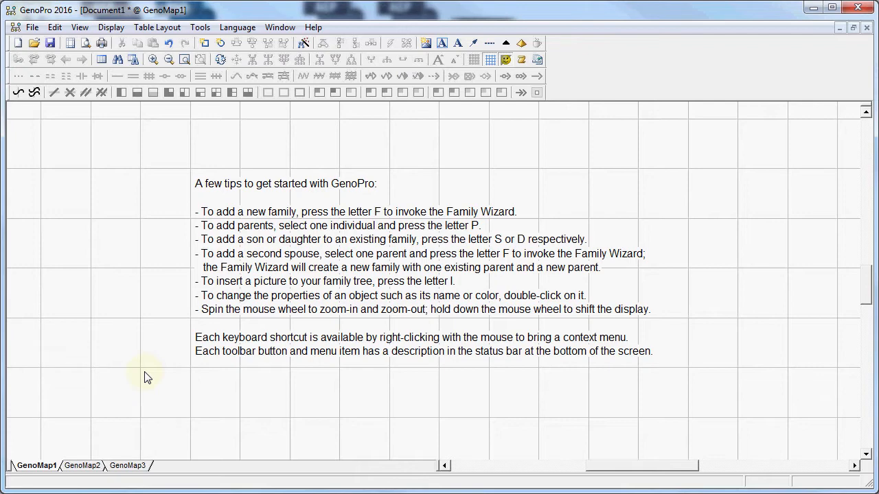
mouse_move(302, 43)
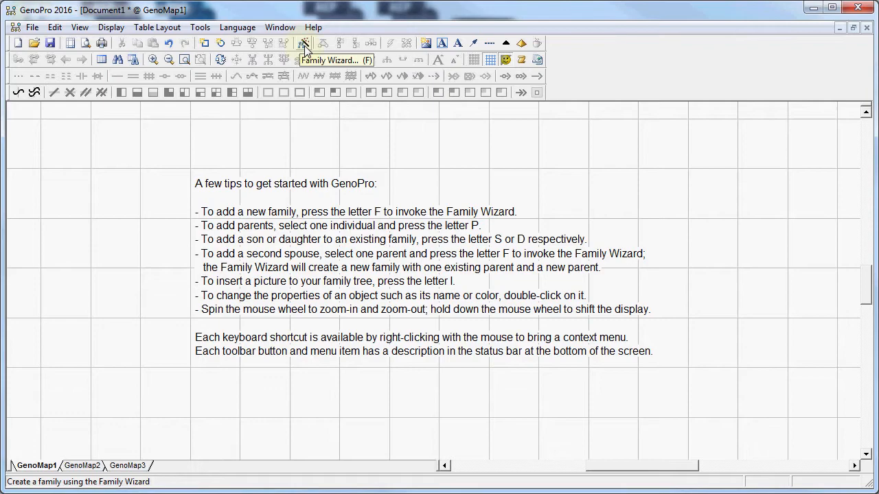
- Start the Family Wizard and name the parents Bio Father and Bio Mother
click(305, 43)
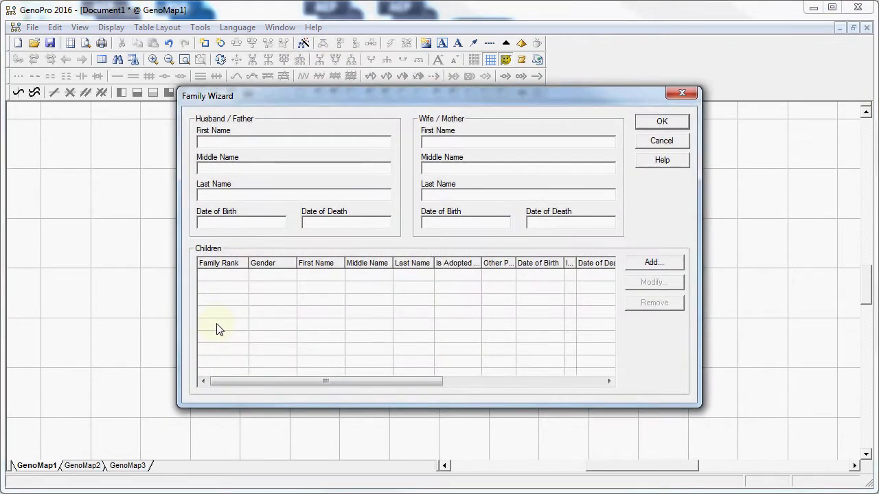
text(B.)
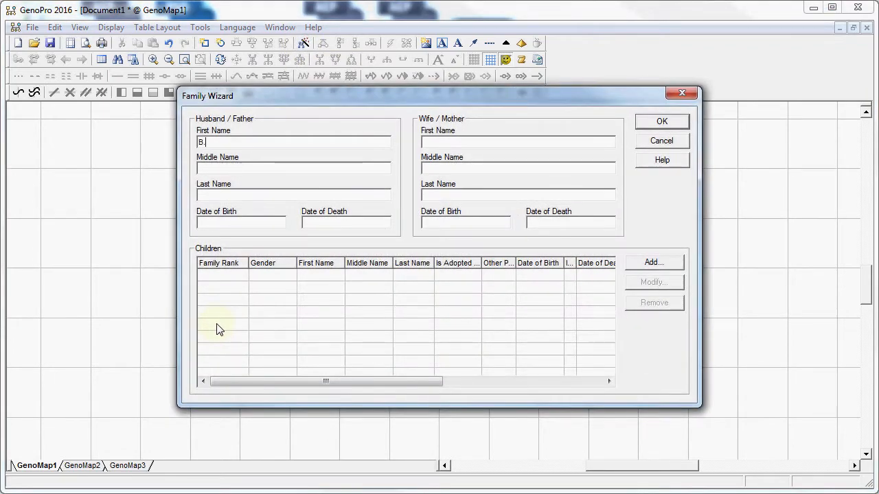
text(Bio Father)
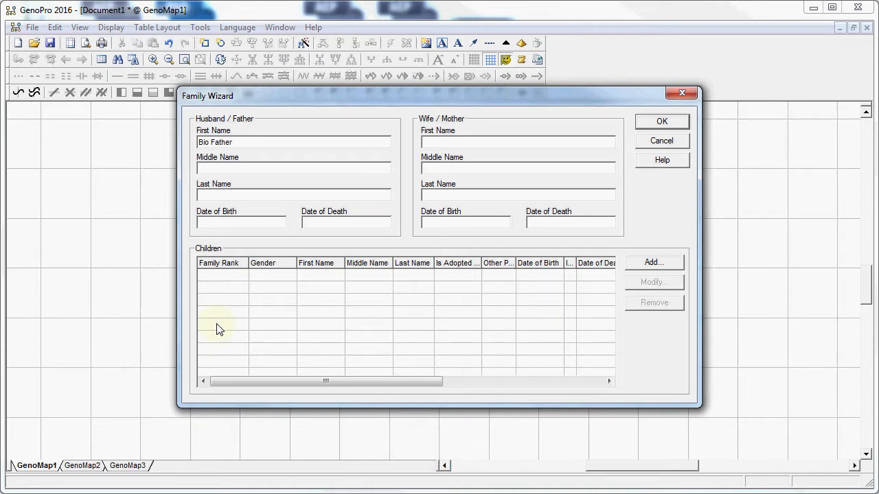
text(Bio Mother)
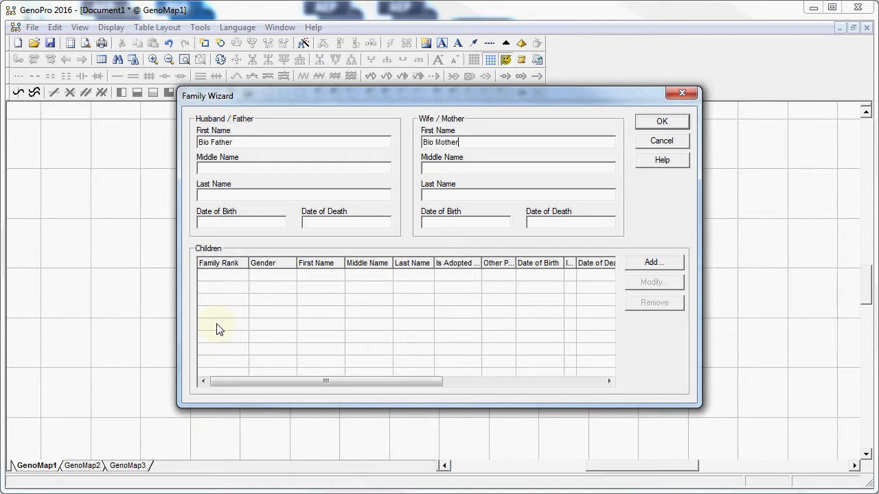
- Add a son named A Child and create the family on the map
click(653, 262)
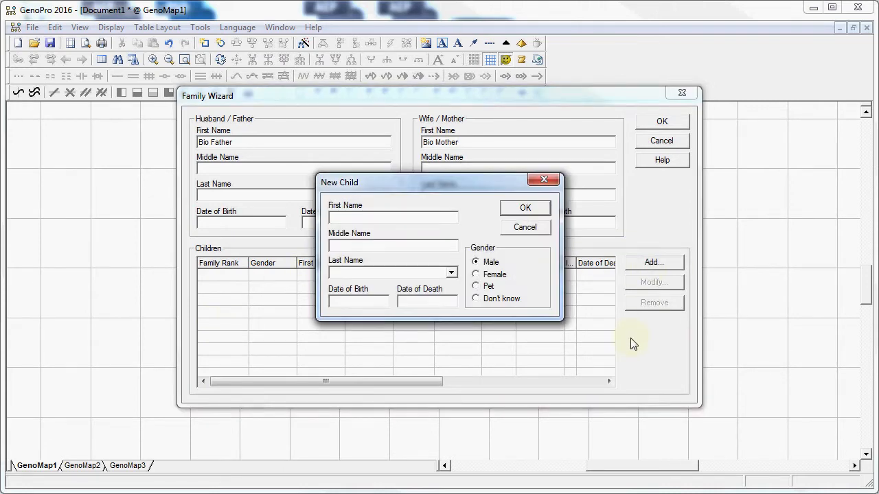
text(A Child)
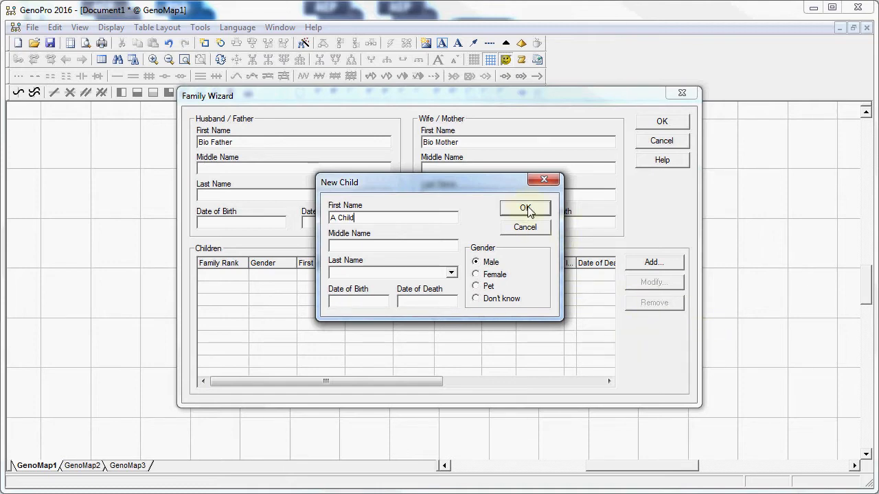
click(525, 209)
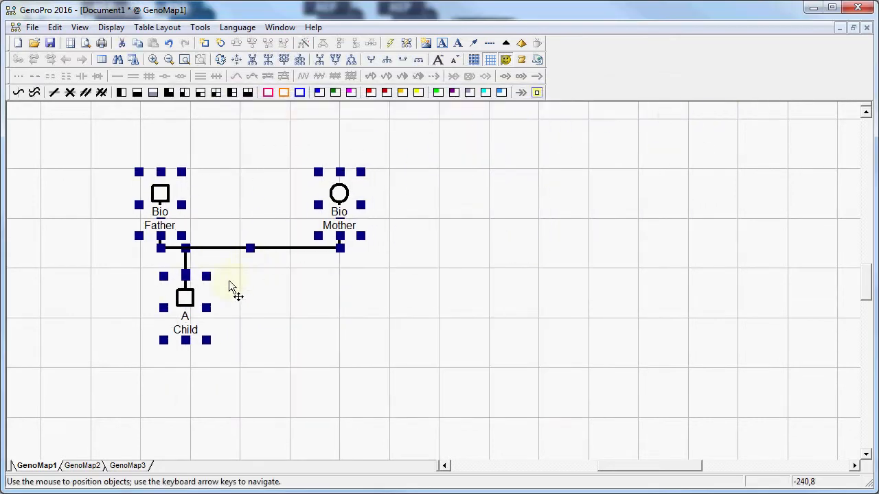
- Move the family left, set A Child lower beneath the parents, and select both parents
drag(230, 284, 176, 295)
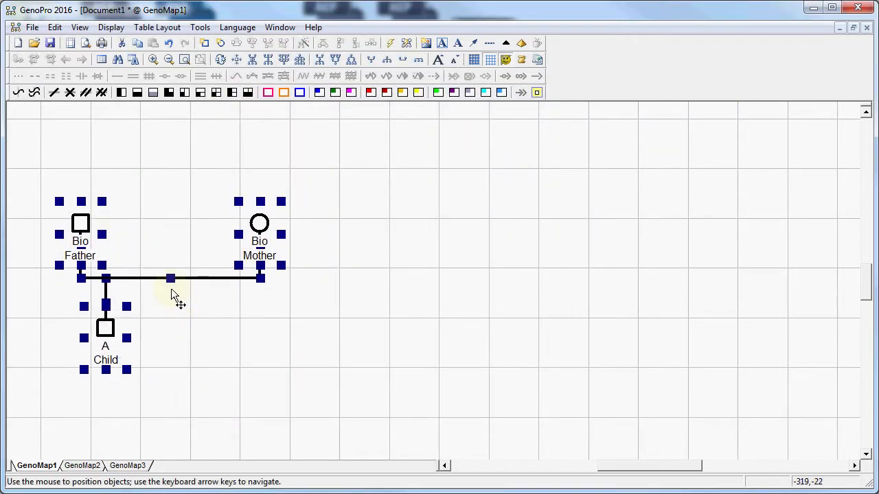
drag(171, 281, 177, 271)
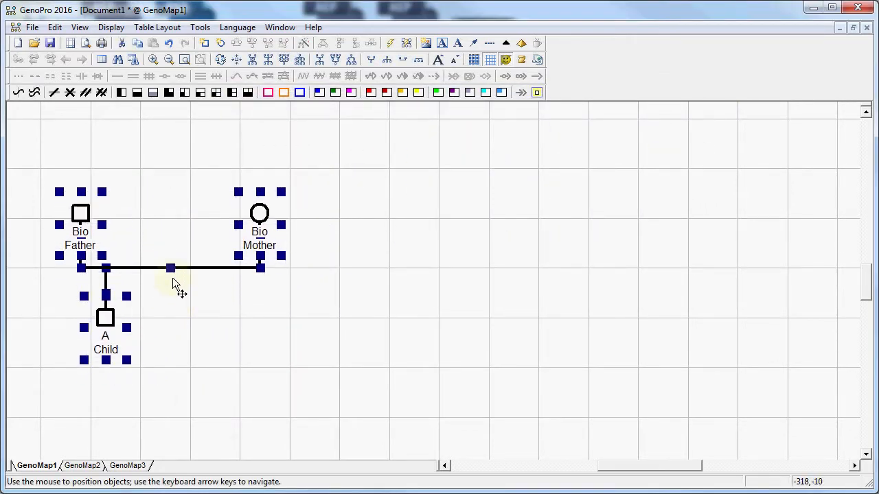
drag(105, 316, 150, 343)
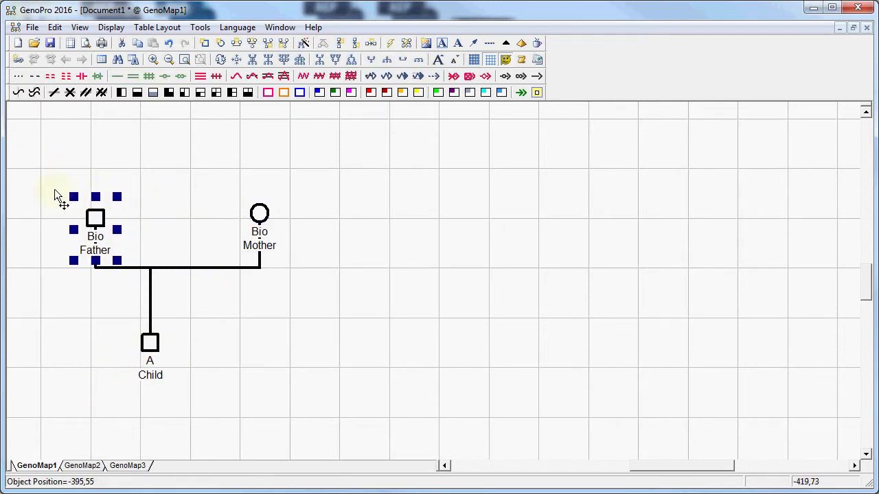
drag(96, 218, 80, 214)
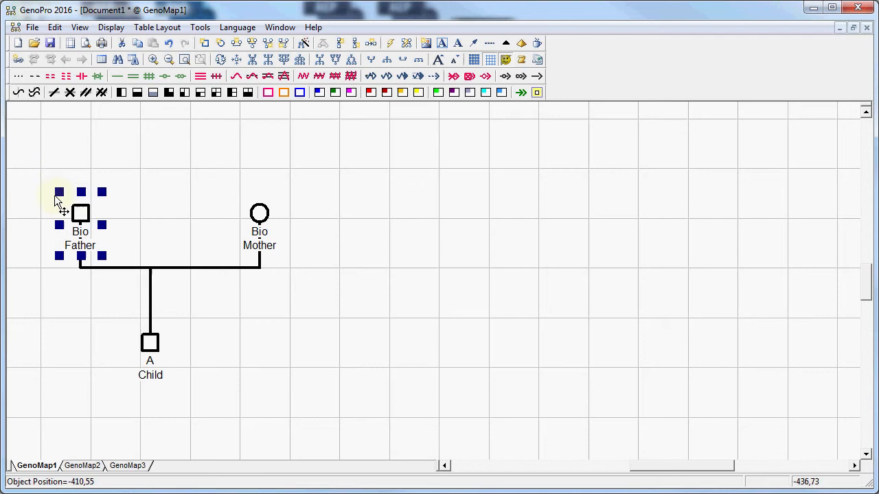
drag(55, 199, 304, 245)
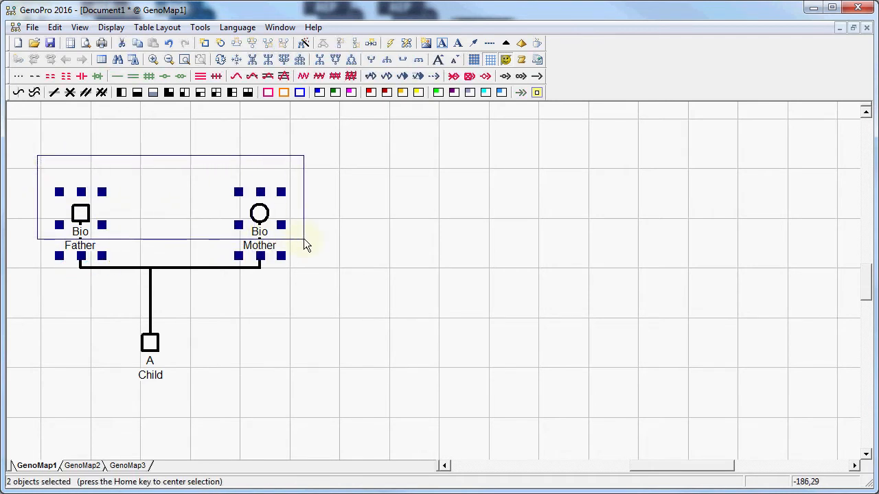
- Mark Bio Father and Bio Mother as deceased via the context menu
right_click(305, 245)
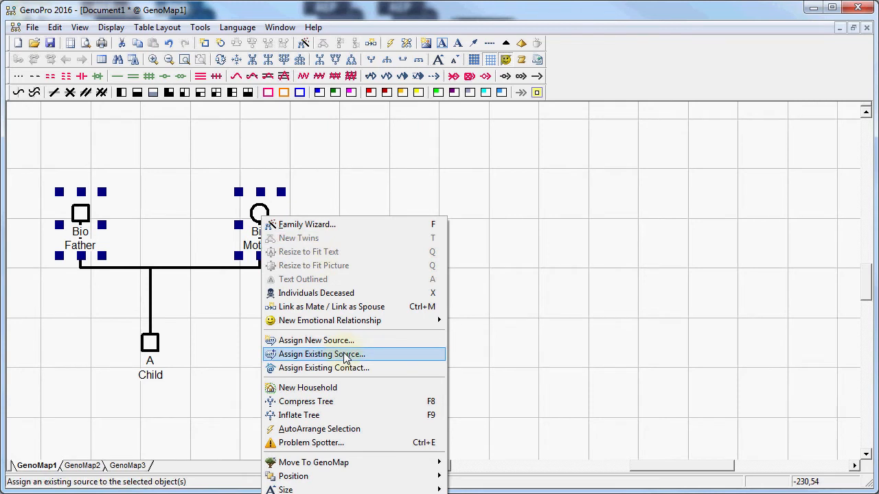
mouse_move(316, 292)
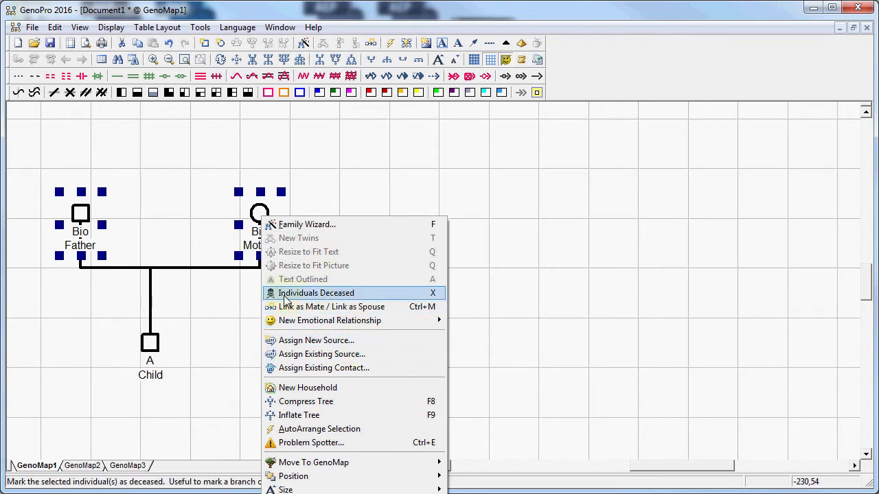
mouse_move(326, 298)
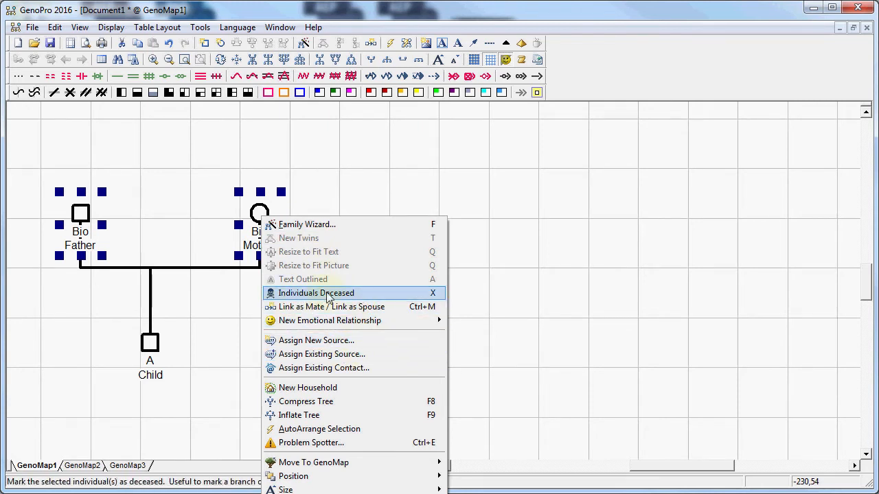
click(316, 292)
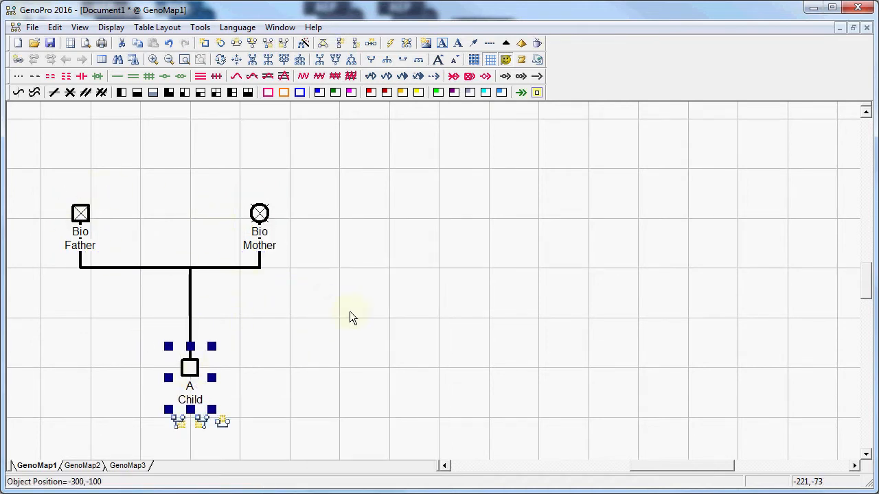
mouse_move(64, 199)
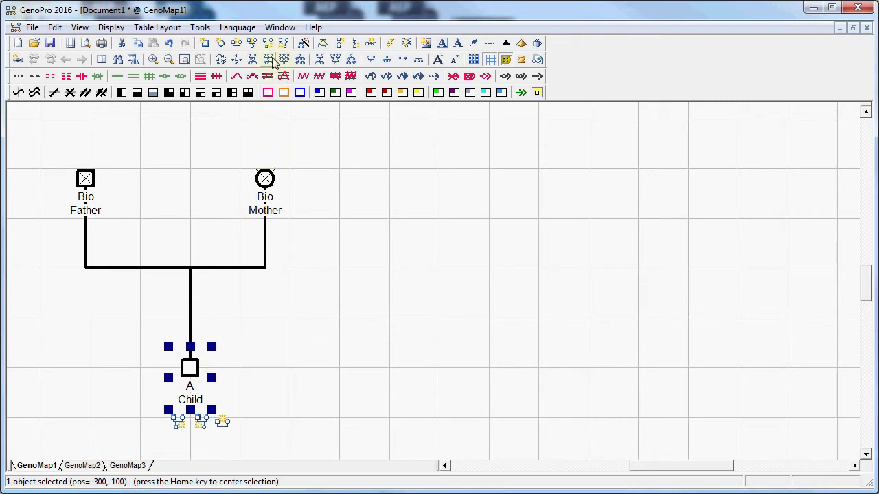
mouse_move(236, 61)
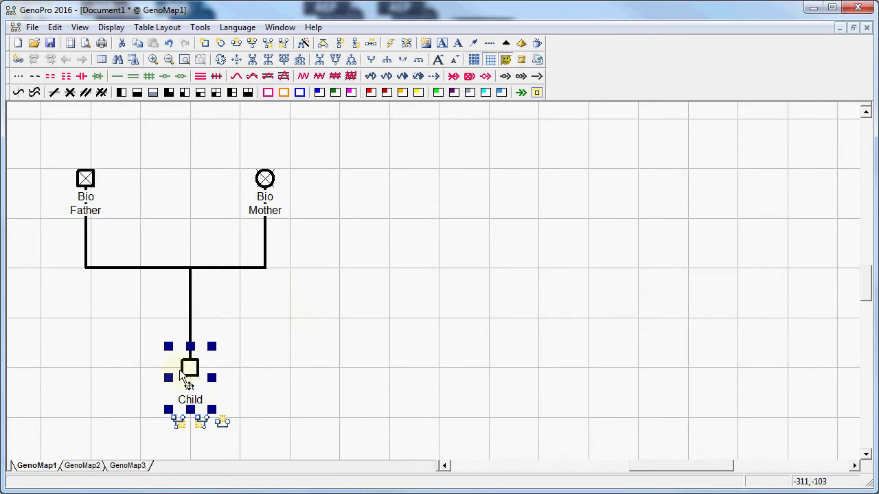
- Adjust A Child via its context menu so it sits lower beneath the deceased parents
right_click(189, 368)
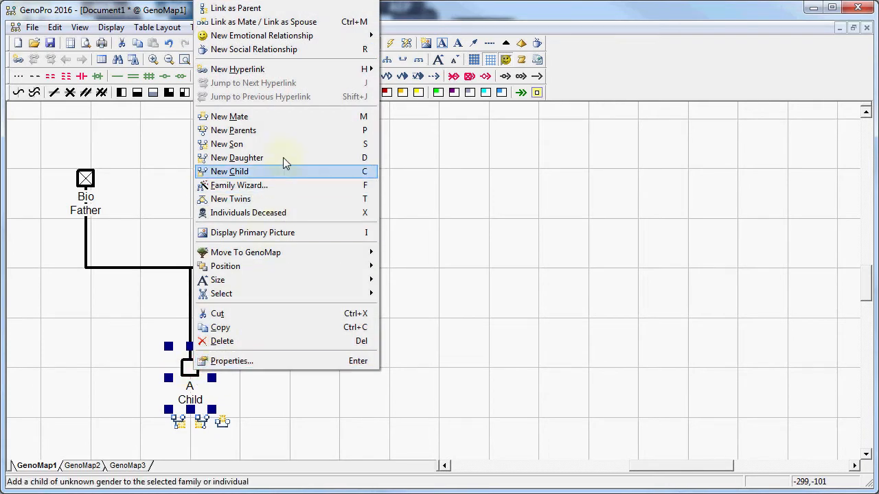
mouse_move(309, 144)
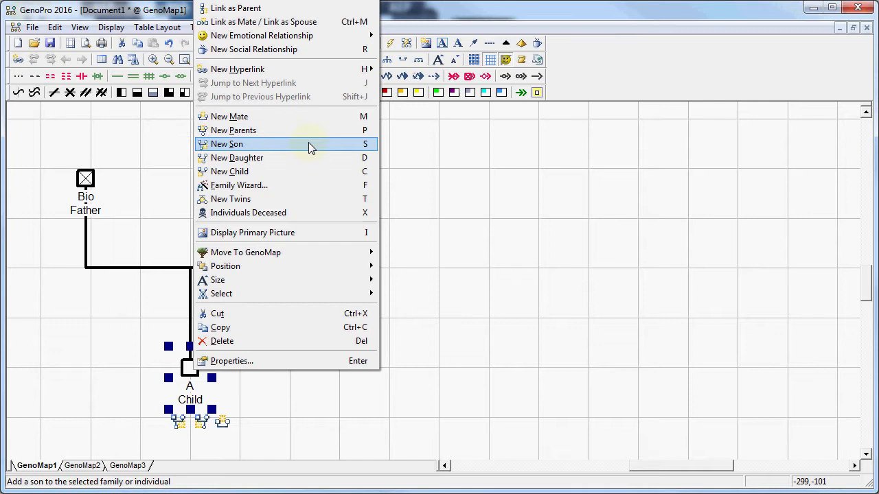
click(226, 145)
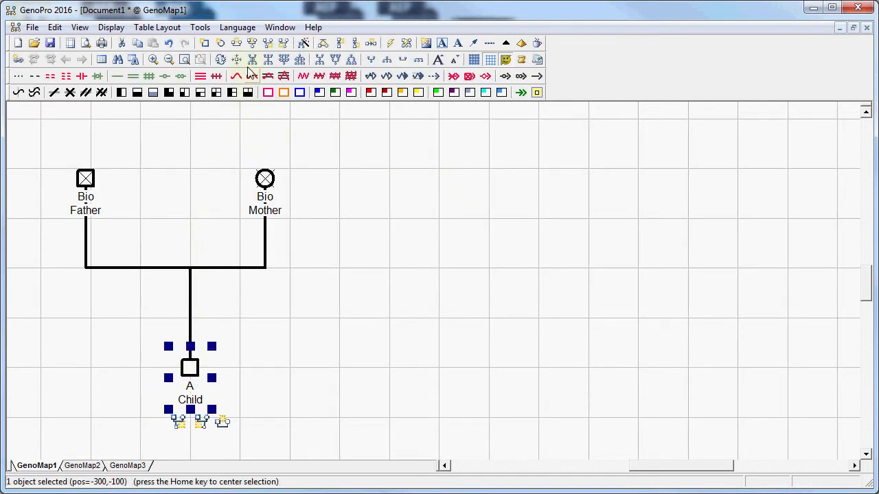
mouse_move(253, 42)
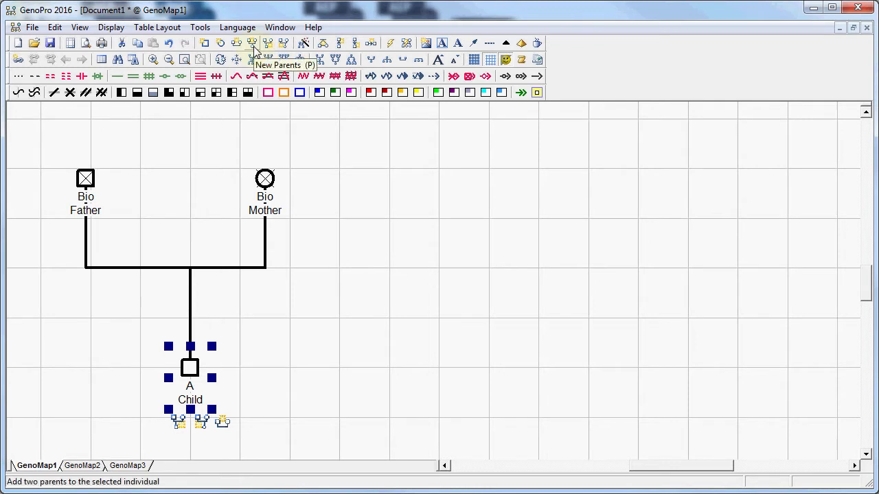
- Add a second, adoptive pair of parents to A Child, linked by a dashed line
click(252, 43)
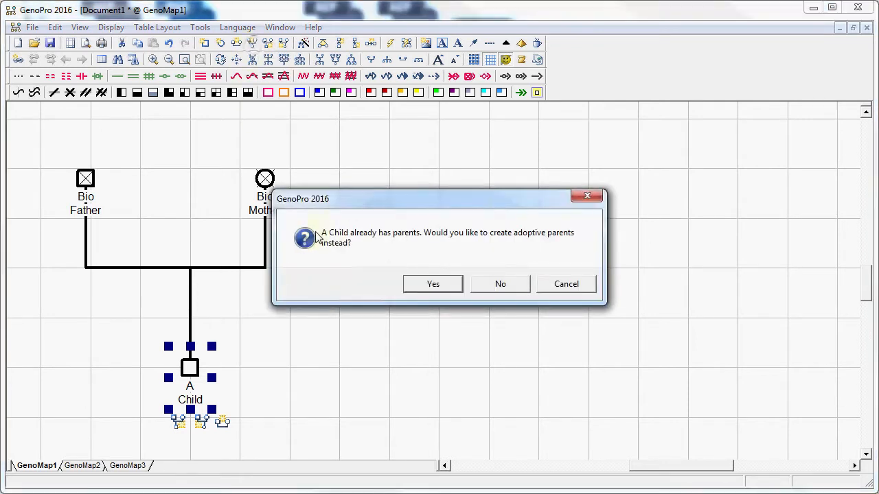
drag(302, 198, 382, 162)
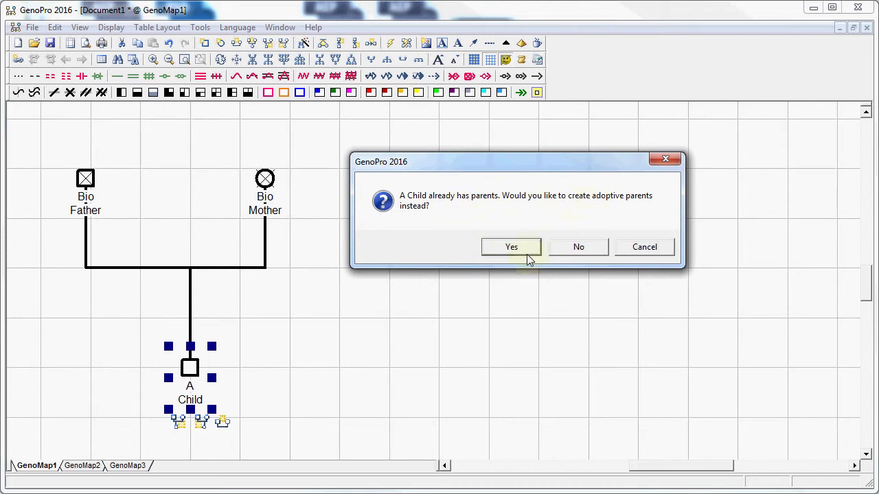
mouse_move(350, 310)
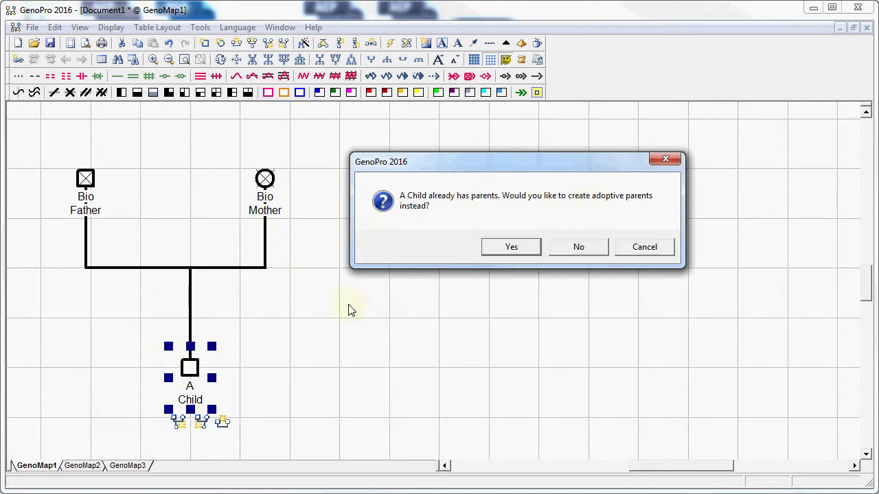
mouse_move(511, 247)
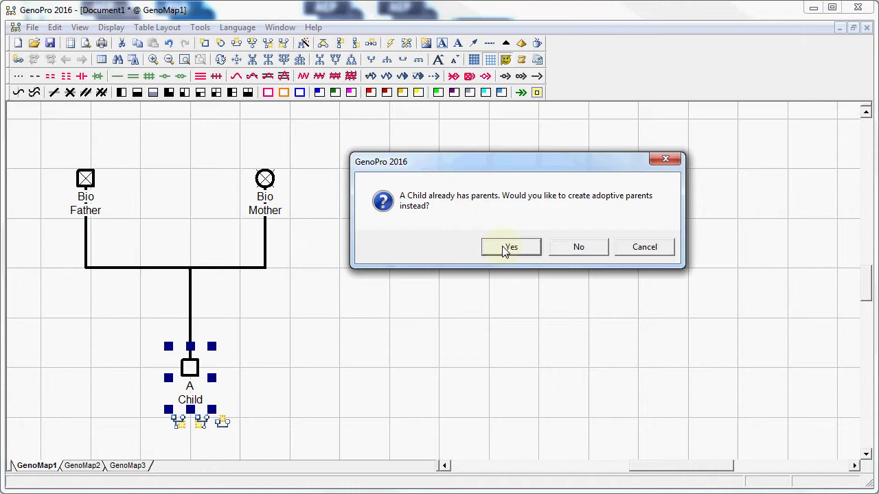
click(511, 247)
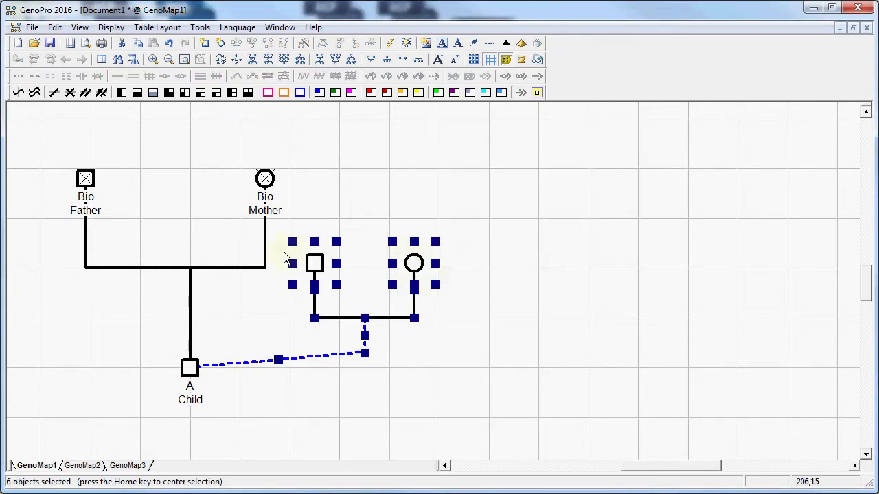
- Raise the adoptive parents level with the biological ones and open the adoptive father's properties
drag(314, 262, 345, 213)
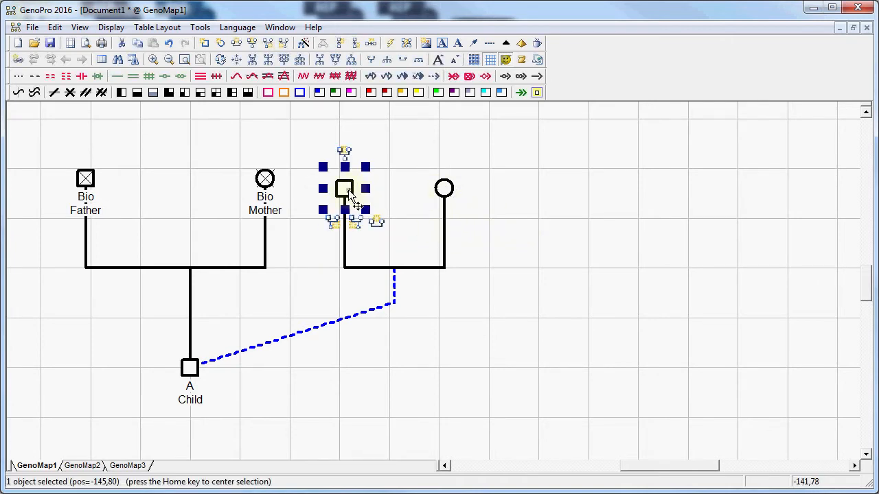
double_click(344, 190)
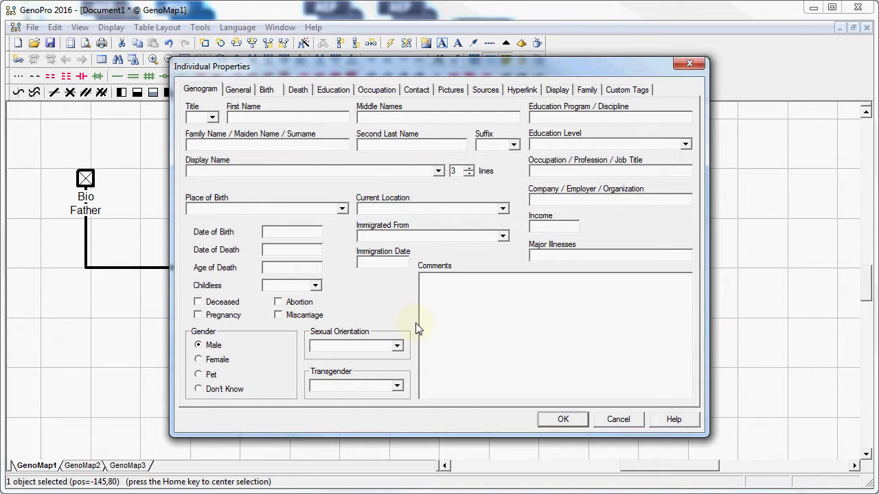
- Name the adoptive father A. Father
text(A.)
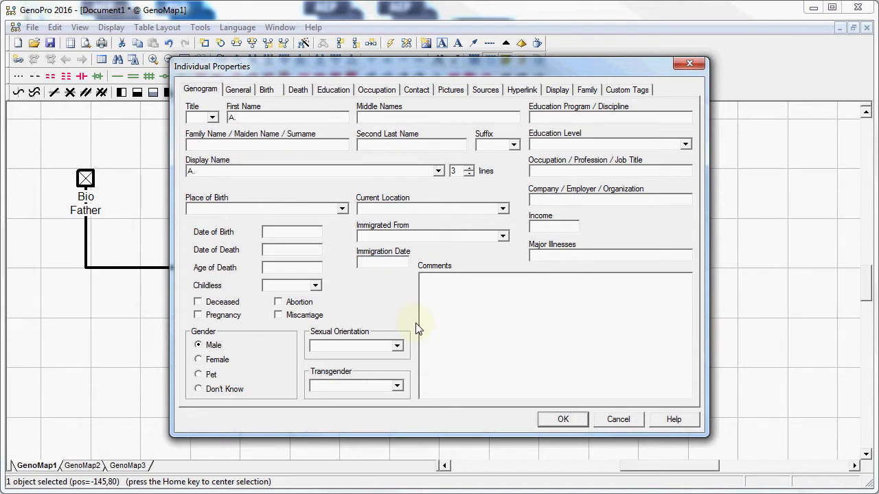
text(FAt)
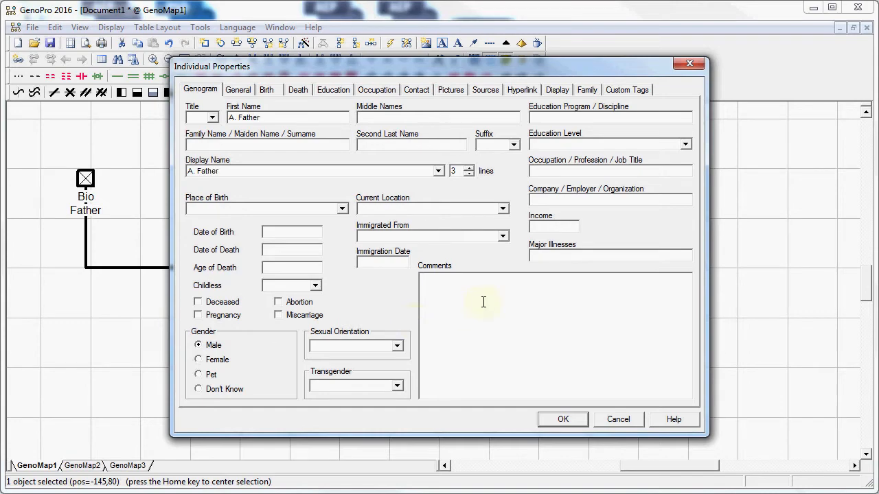
click(562, 420)
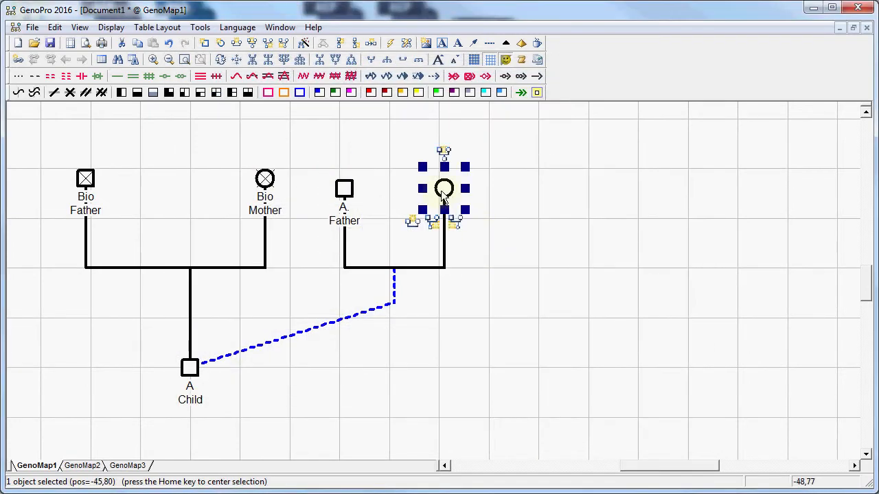
- Name the adoptive mother A Mother
double_click(444, 188)
text(A Mother)
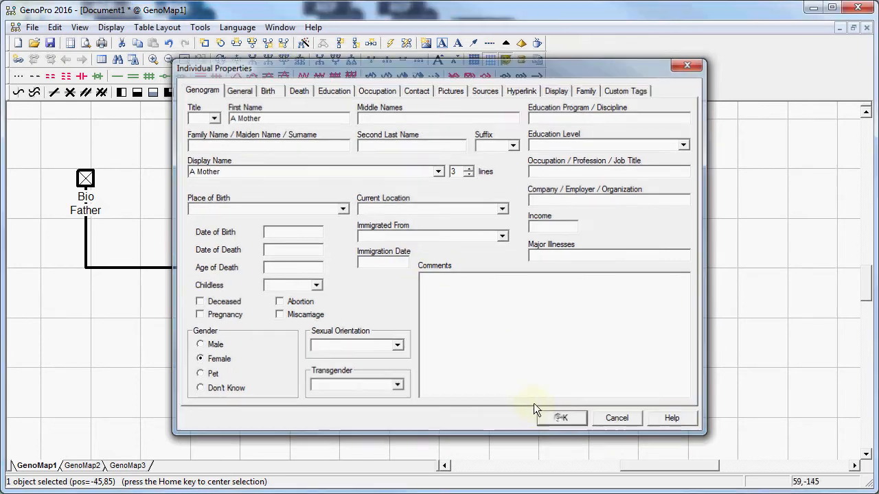
click(560, 417)
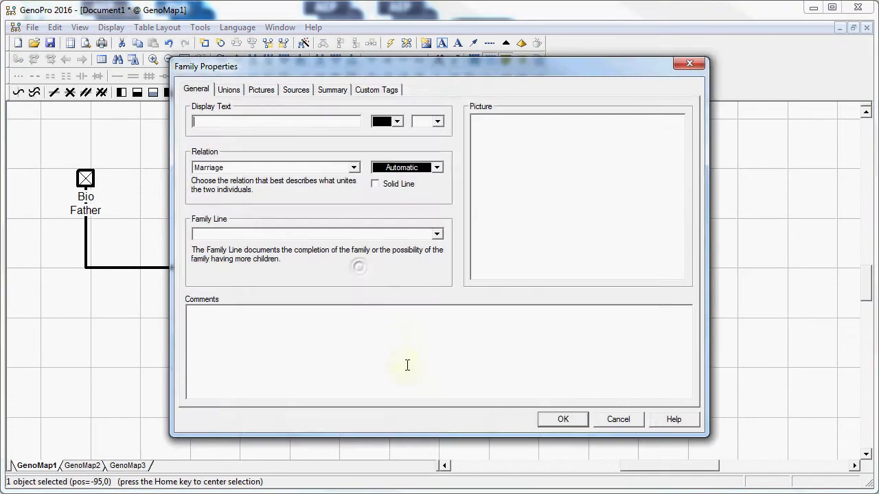
mouse_move(445, 368)
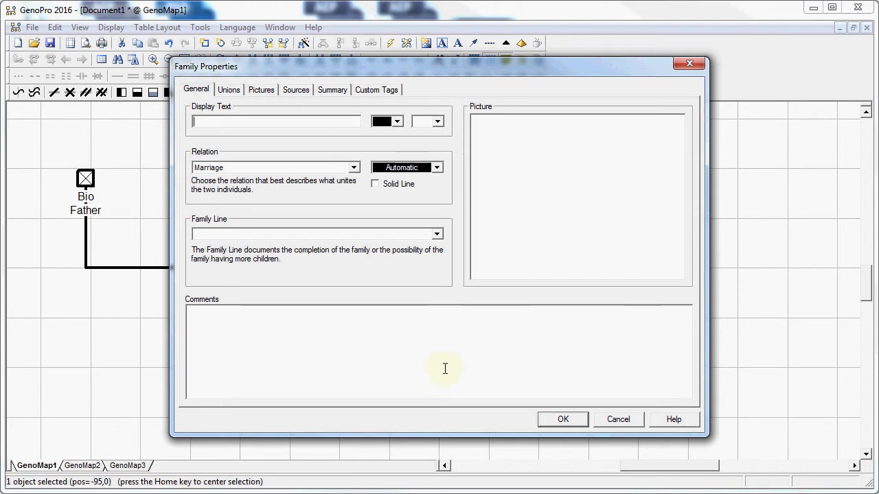
- Set the adoptive couple's union display text to 'Adoptive Parents'
text(Ade)
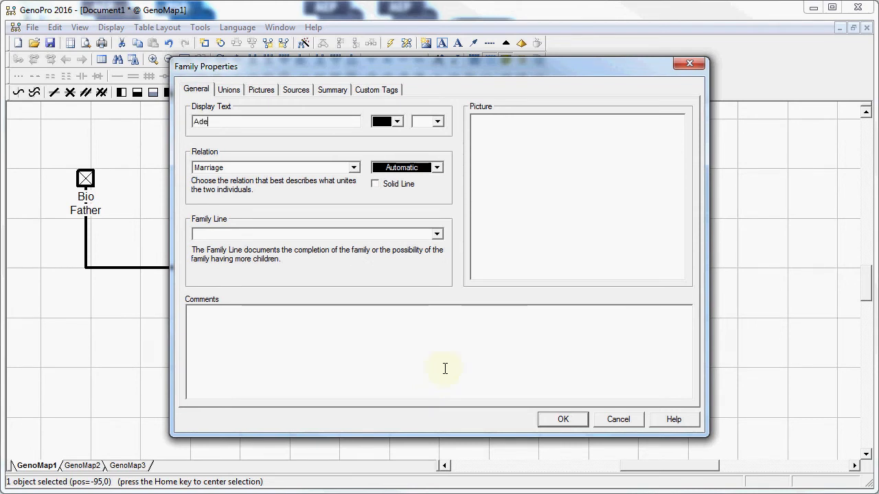
text(Adoptive P)
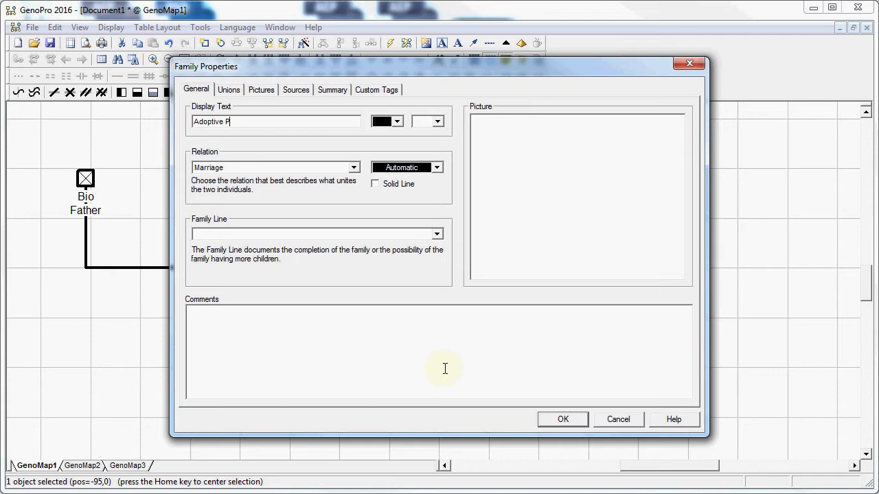
text(arents)
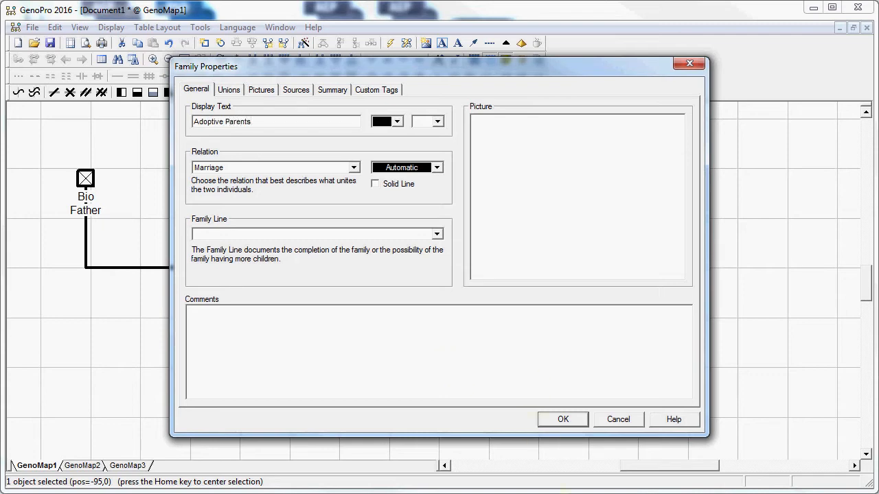
click(561, 419)
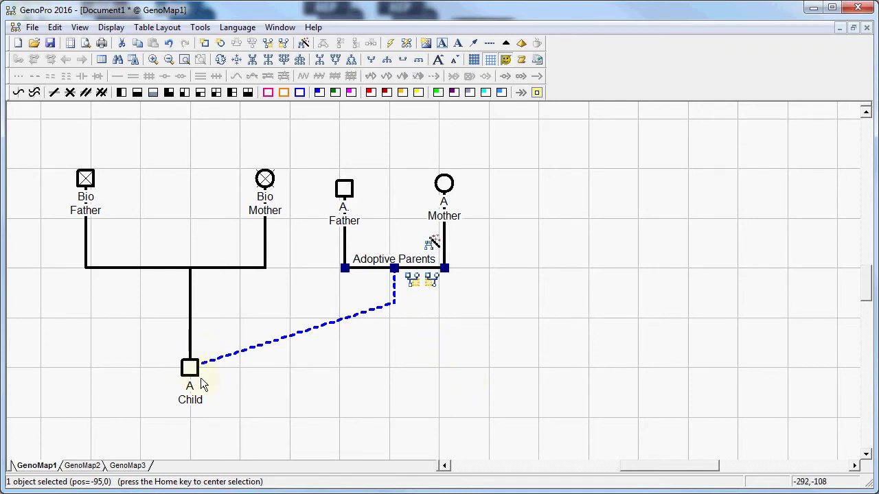
mouse_move(423, 387)
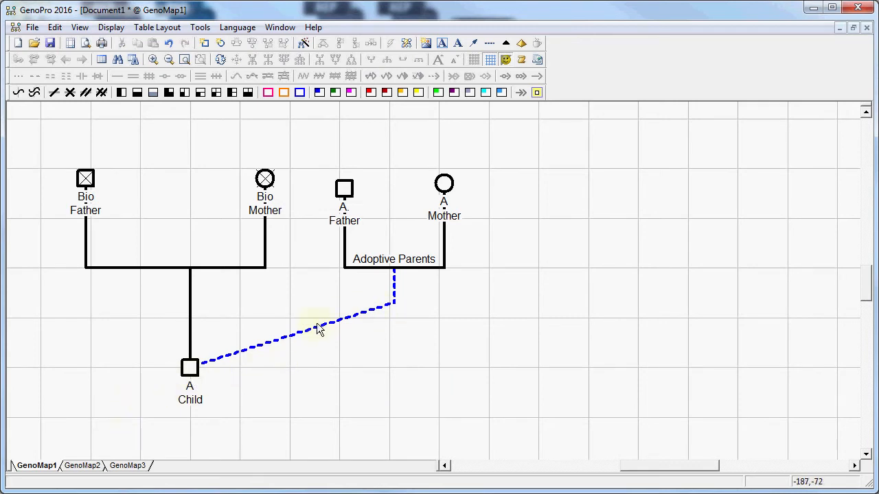
mouse_move(450, 417)
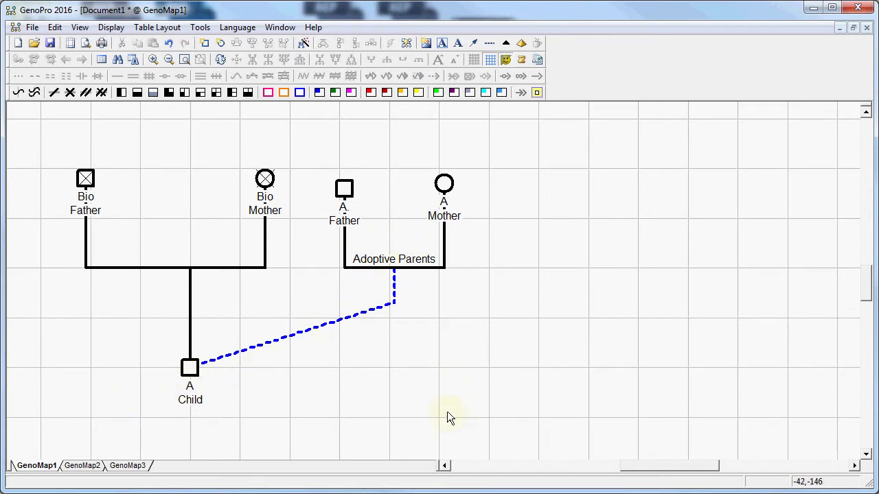
mouse_move(423, 355)
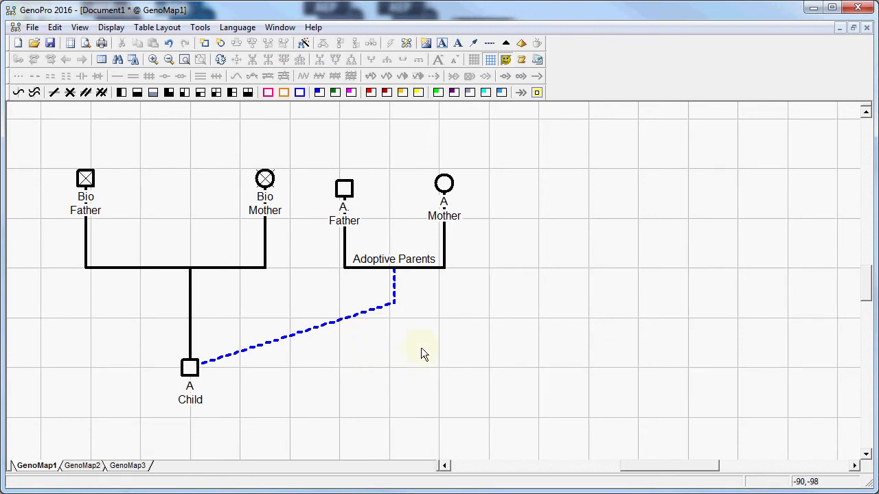
mouse_move(239, 378)
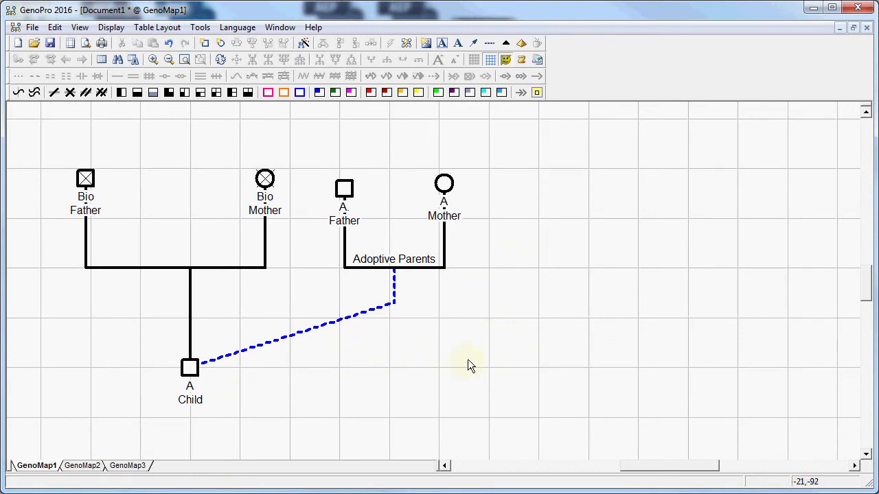
- Add a new female below the adoptive parents and name her A. Daughter
right_click(470, 364)
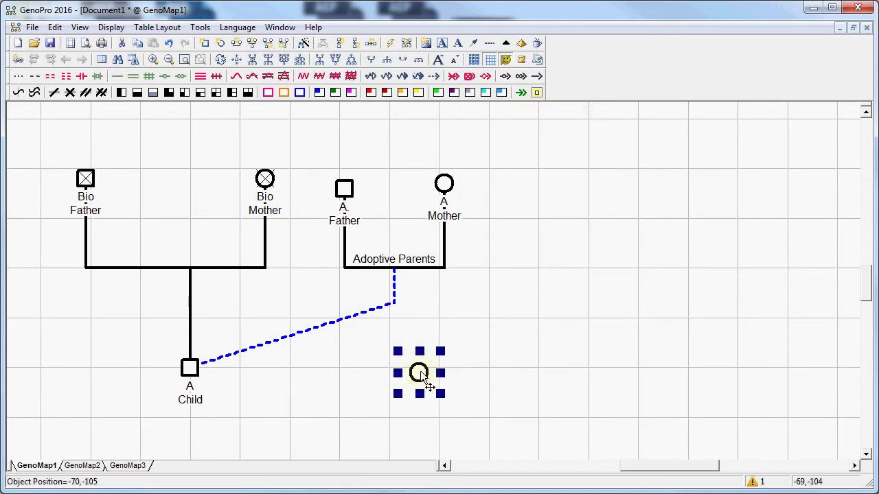
double_click(419, 374)
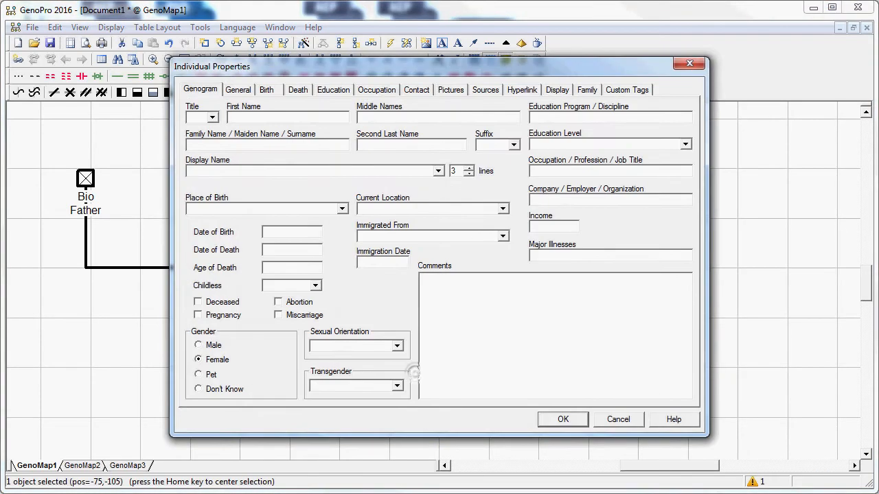
click(287, 117)
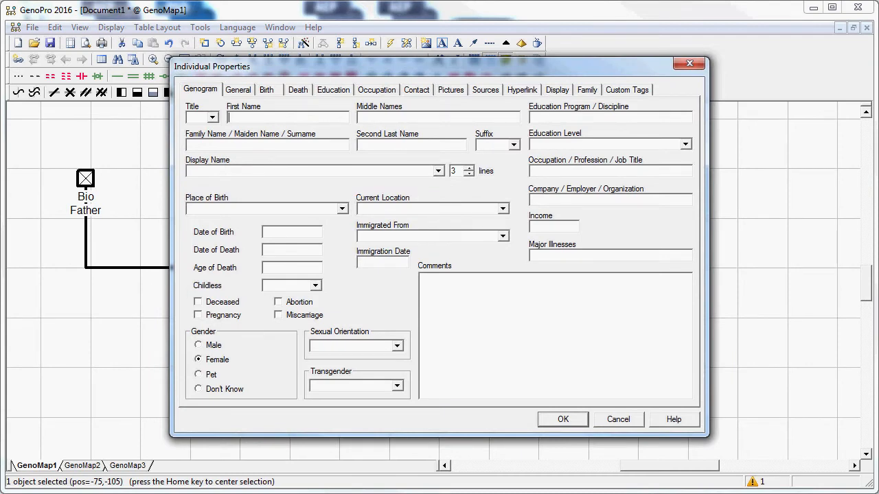
text(A.)
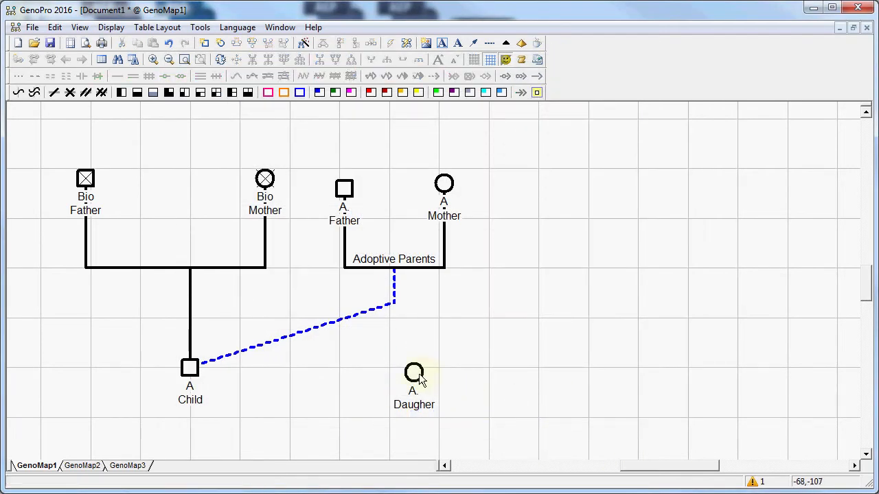
- Shift A. Daughter slightly right and select her for linking to the Adoptive Parents family
drag(415, 372, 445, 377)
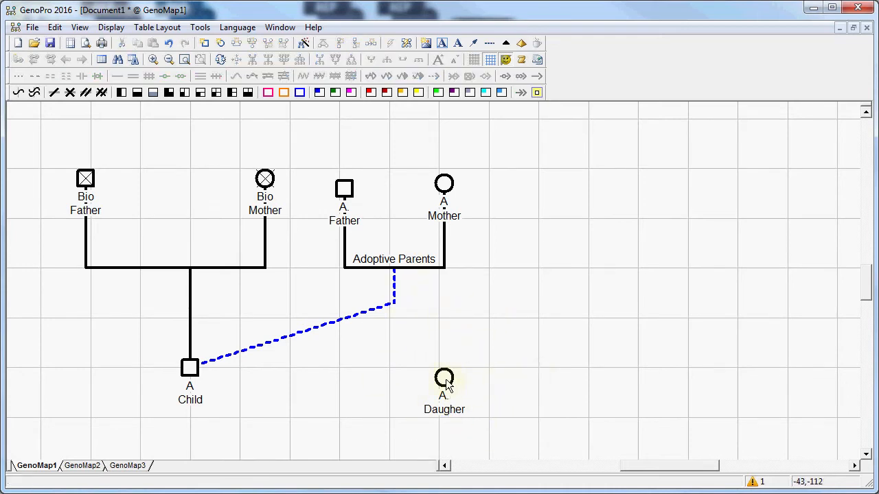
click(445, 378)
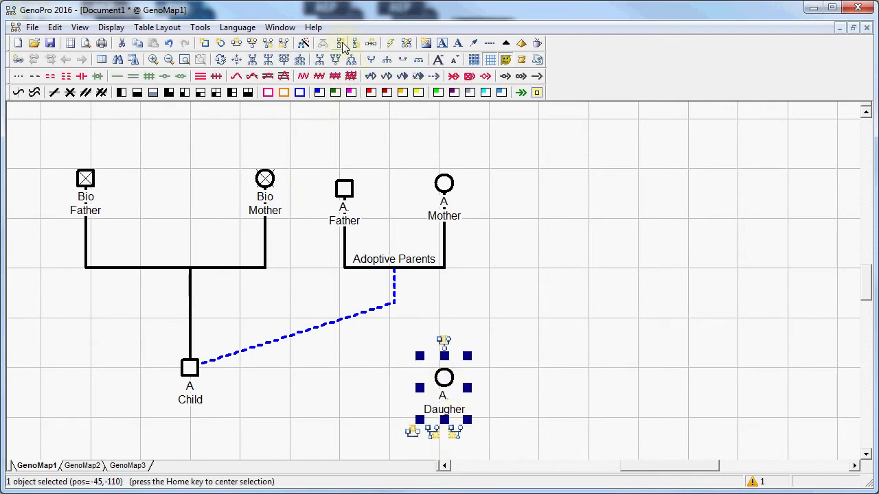
mouse_move(343, 43)
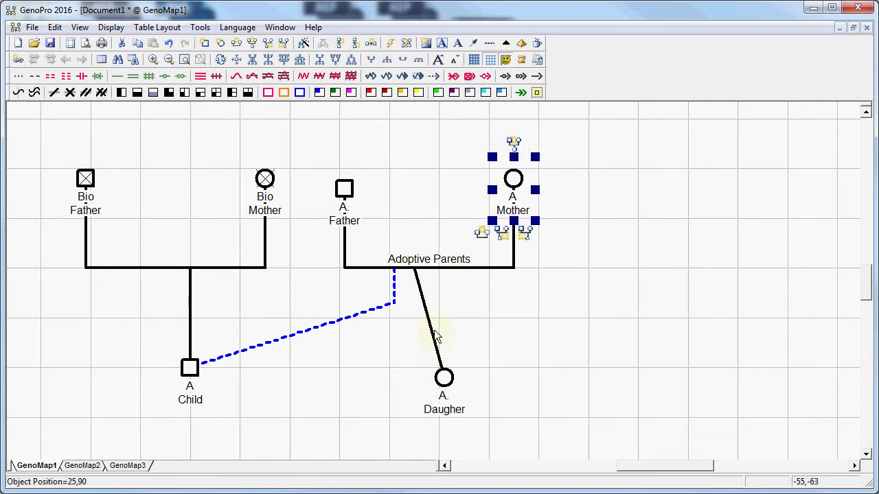
mouse_move(431, 329)
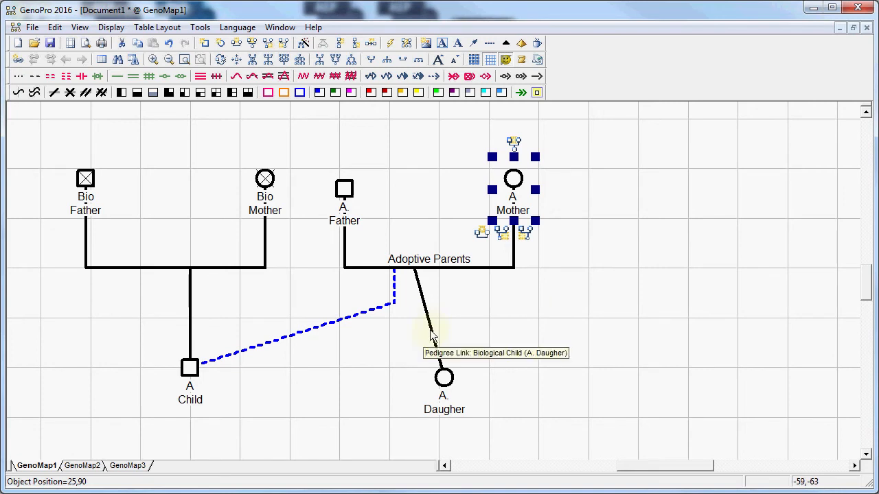
- Set A. Daughter's pedigree link type to Adopted Child, giving a dashed blue line
double_click(429, 334)
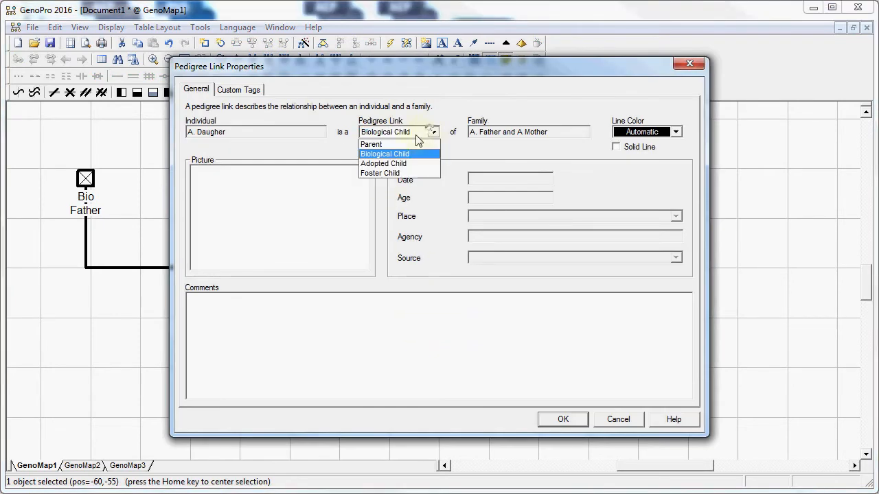
click(383, 164)
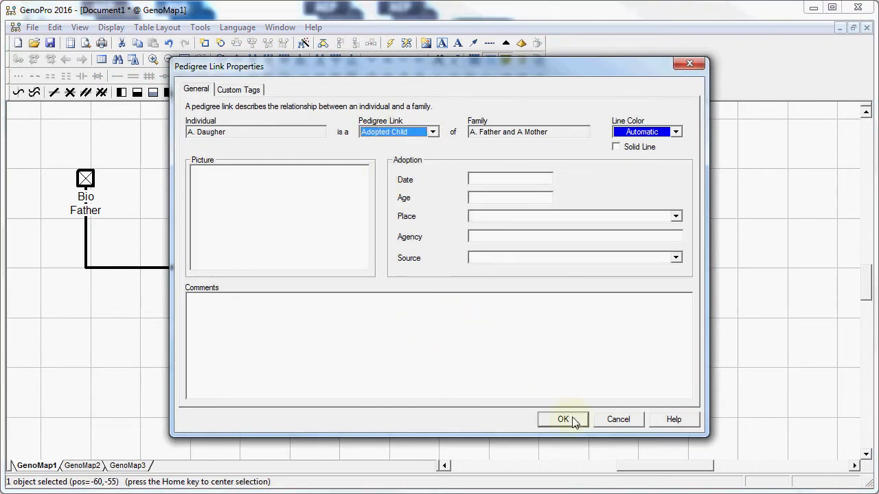
click(563, 420)
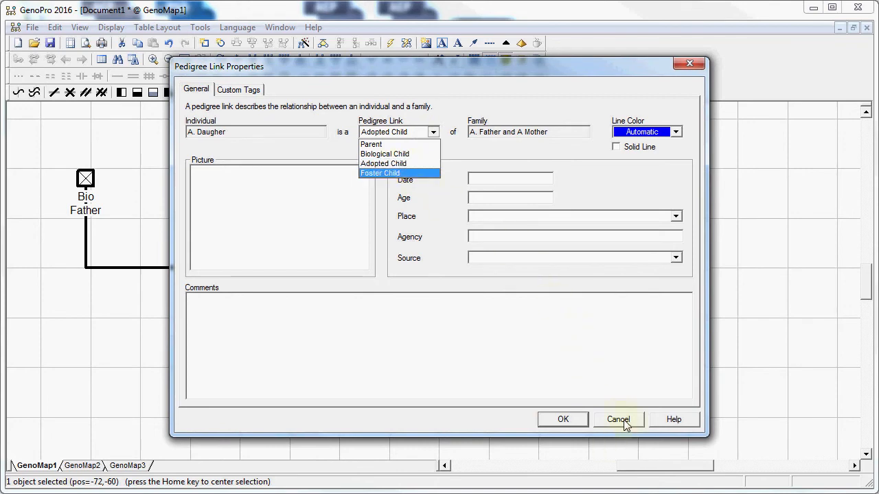
click(618, 420)
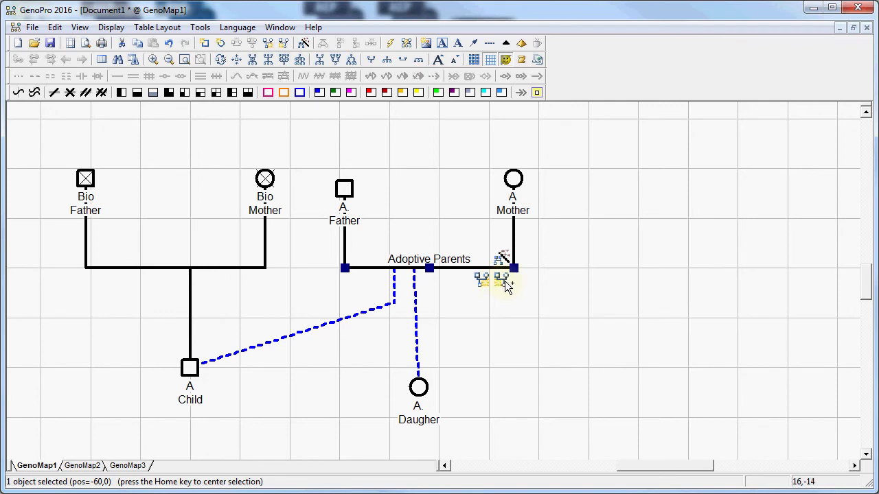
mouse_move(501, 280)
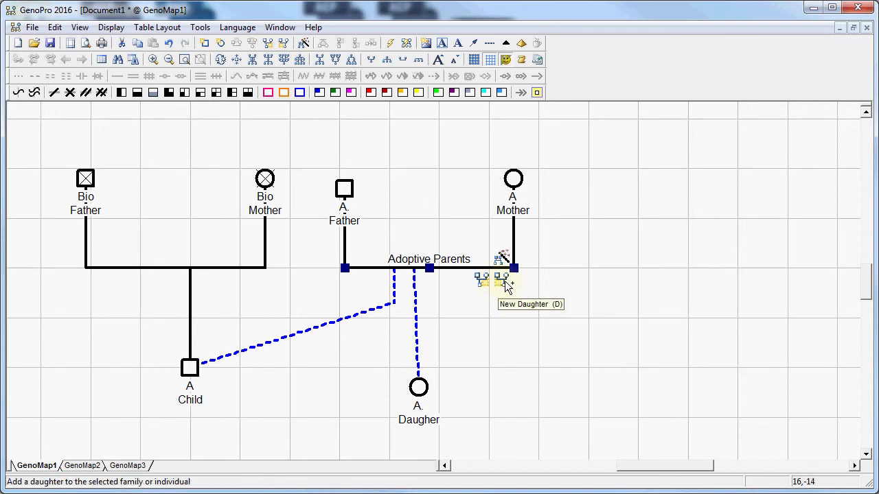
- Add a new daughter to the Adoptive Parents and name her 'F Dauther'
click(503, 277)
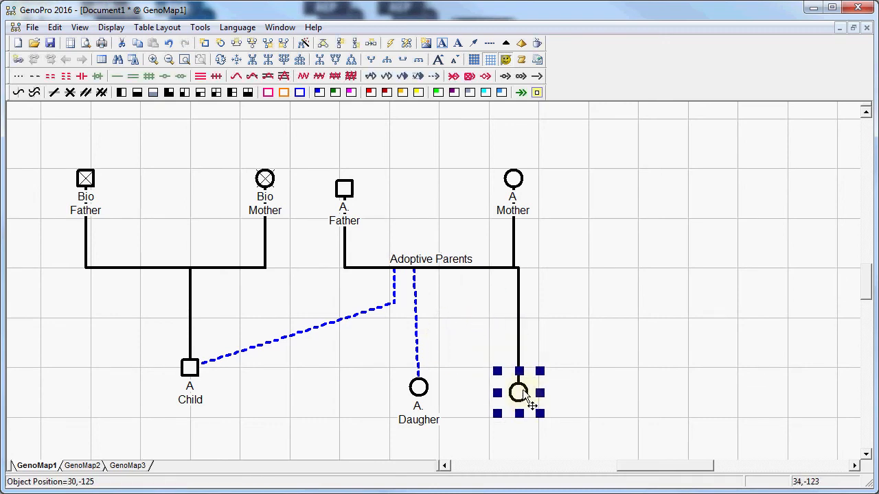
double_click(519, 393)
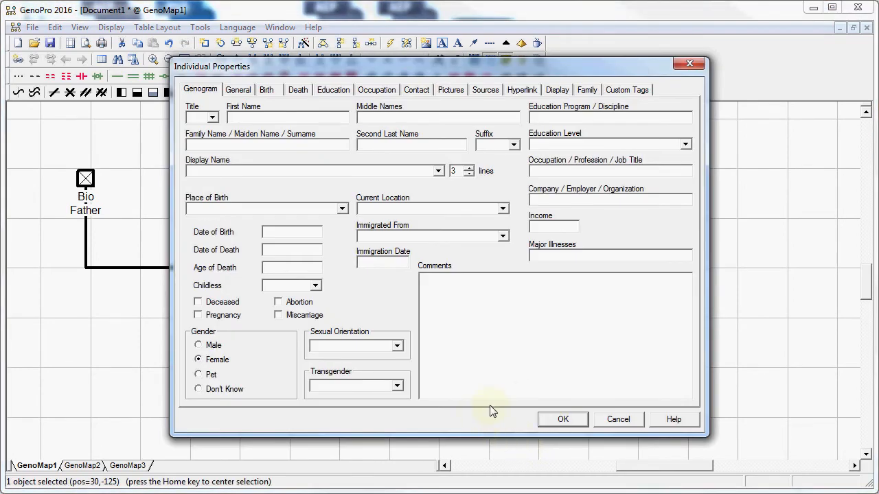
text(F)
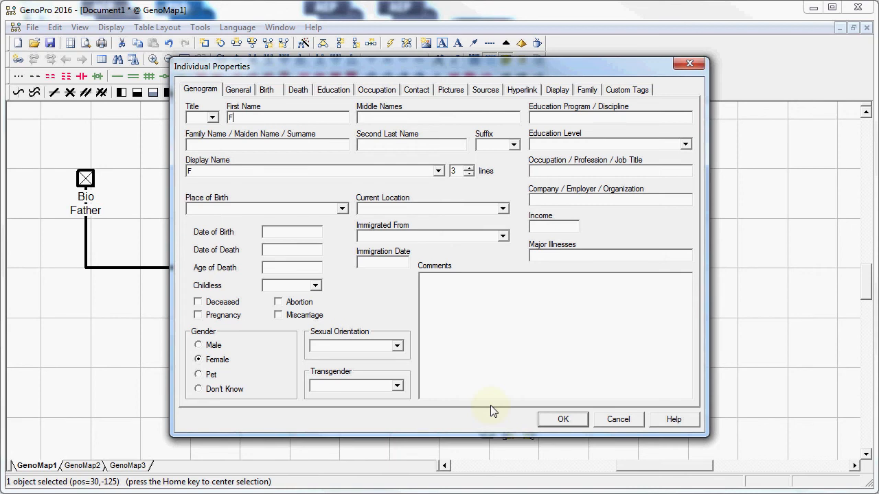
text(Dauther)
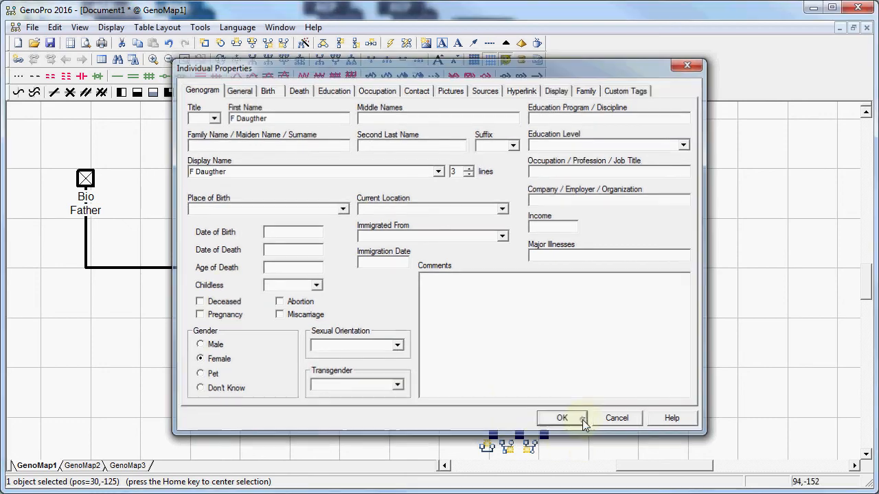
click(562, 417)
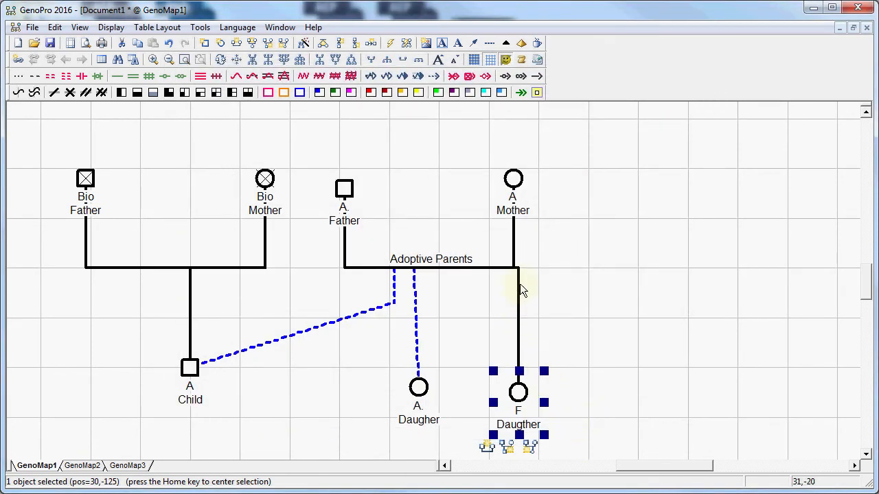
- Set F Daugther's pedigree link type to Foster Child for a dotted green line
double_click(519, 316)
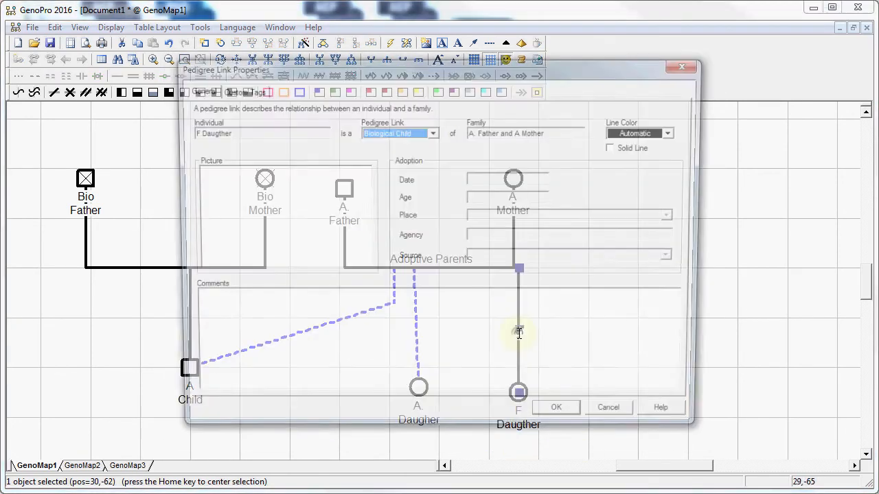
click(432, 131)
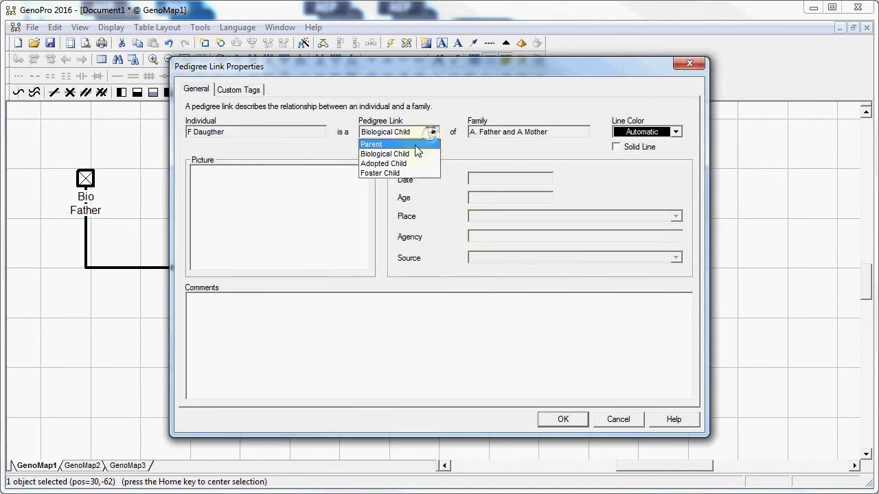
click(379, 173)
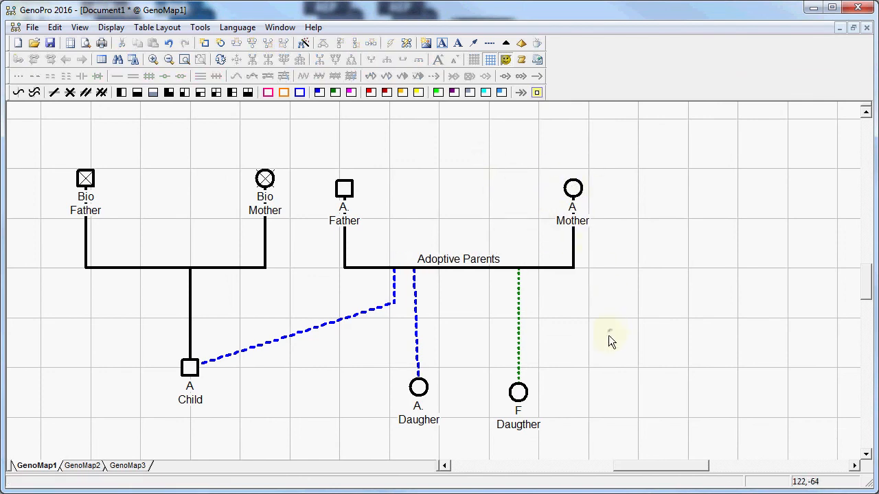
mouse_move(410, 336)
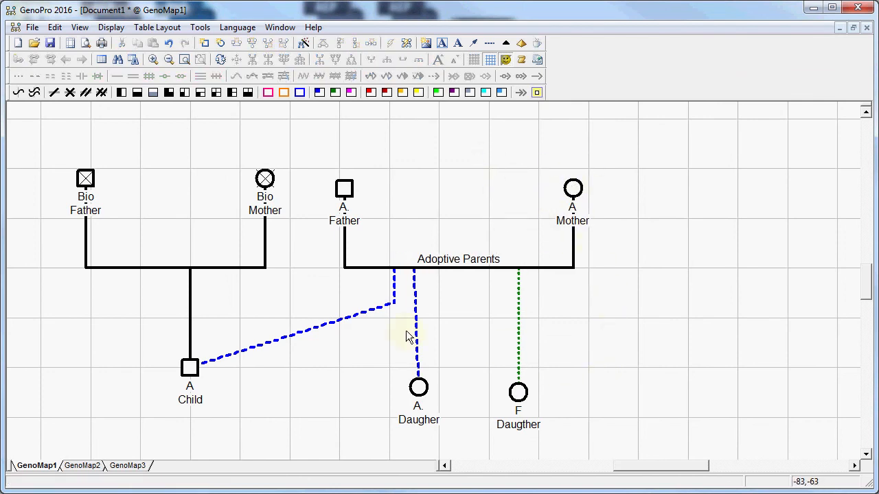